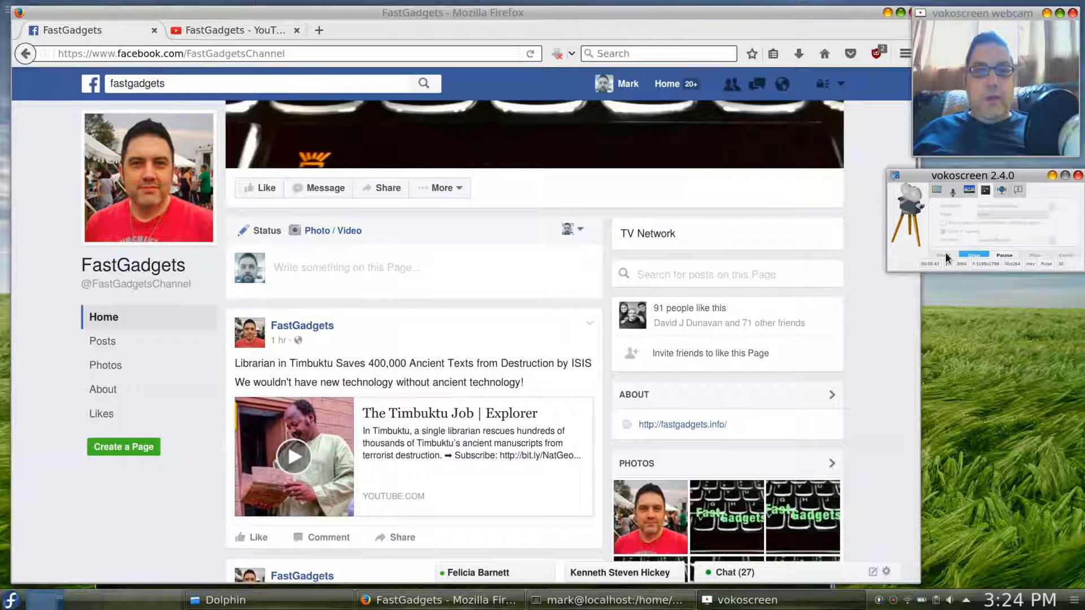
mouse_move(937, 382)
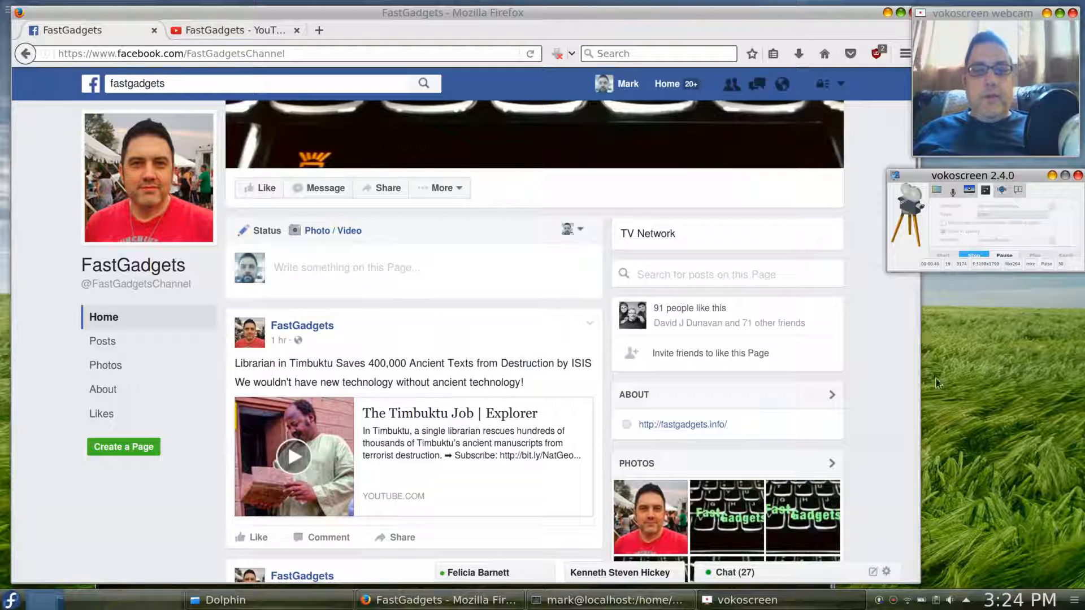
Bring the root terminal forward and run dnf upgrade, listing nine packages awaiting approval.
left_click(609, 600)
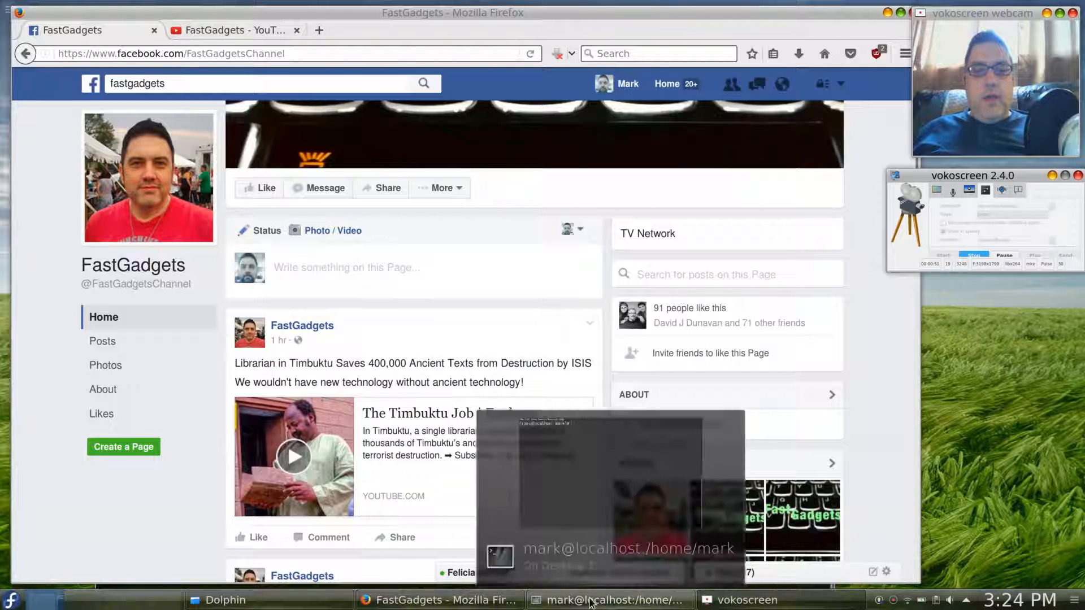
left_click(610, 600)
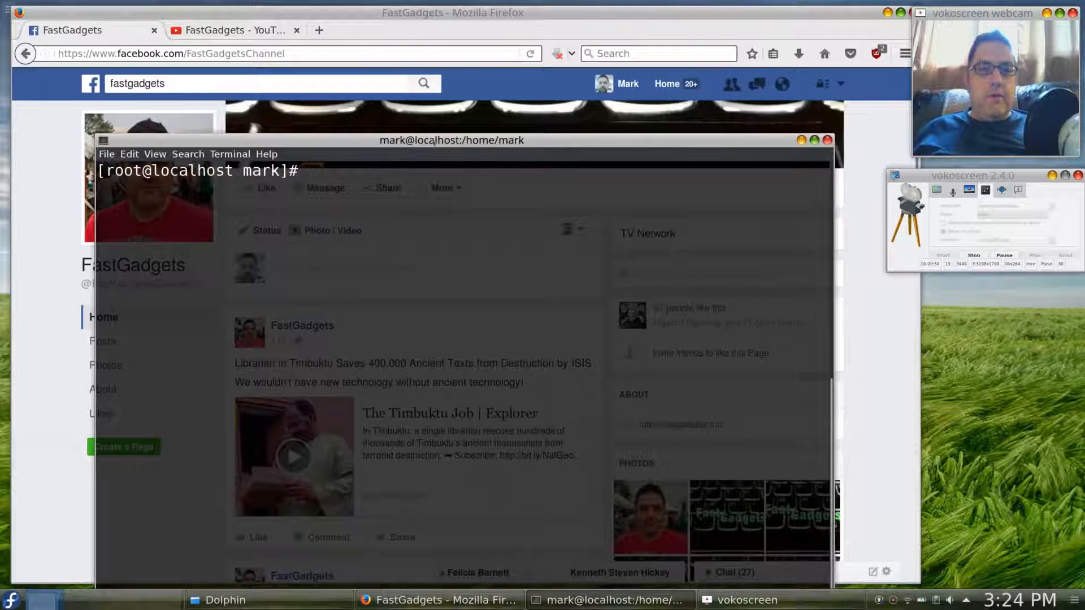
type("dn")
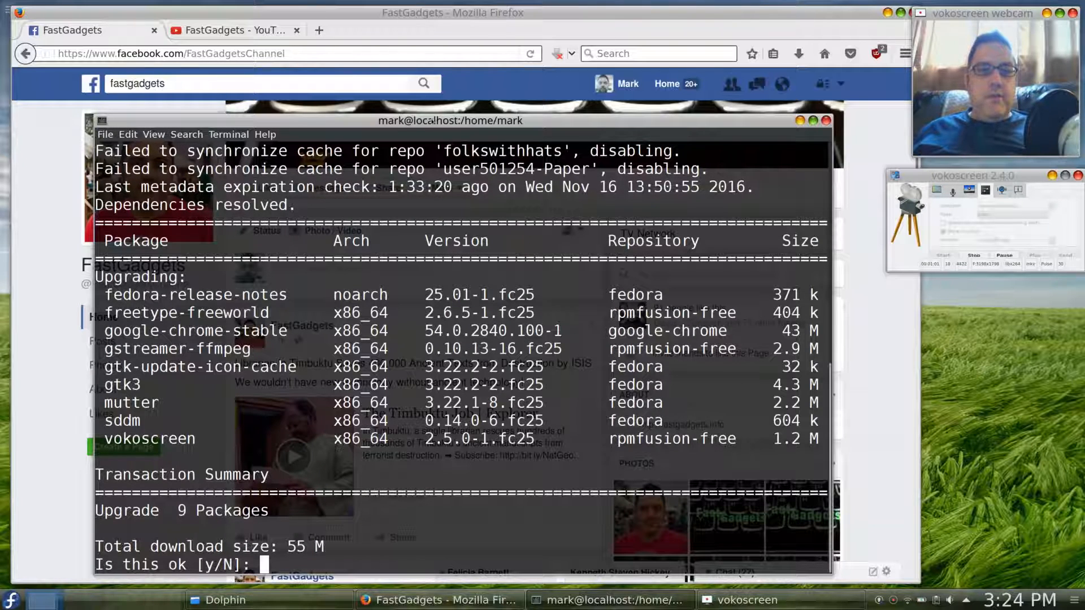
mouse_move(533, 27)
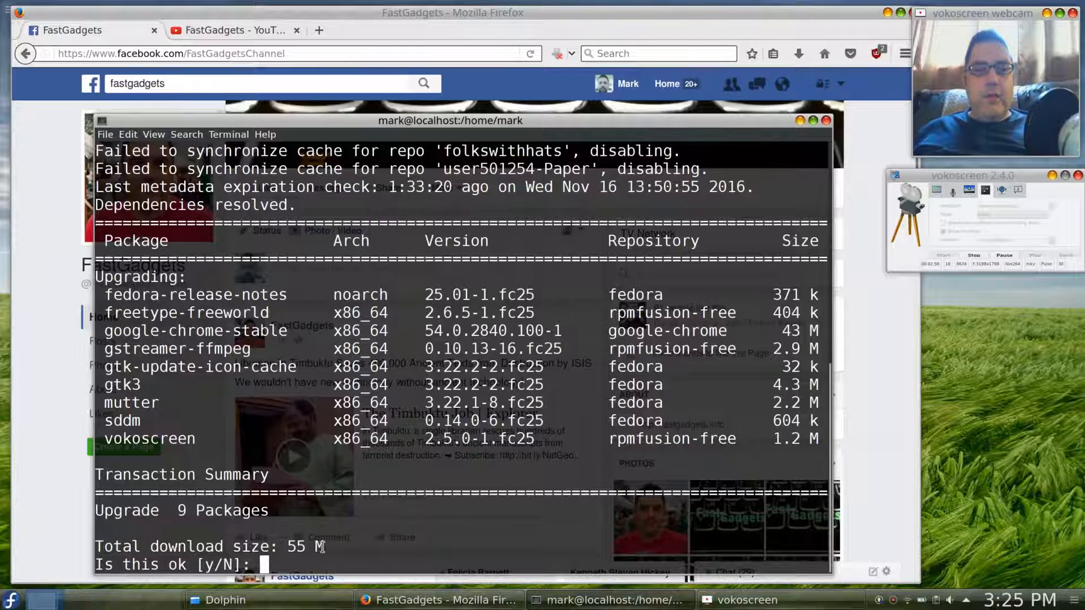
Answer y to approve downloading and upgrading the nine packages.
type("y")
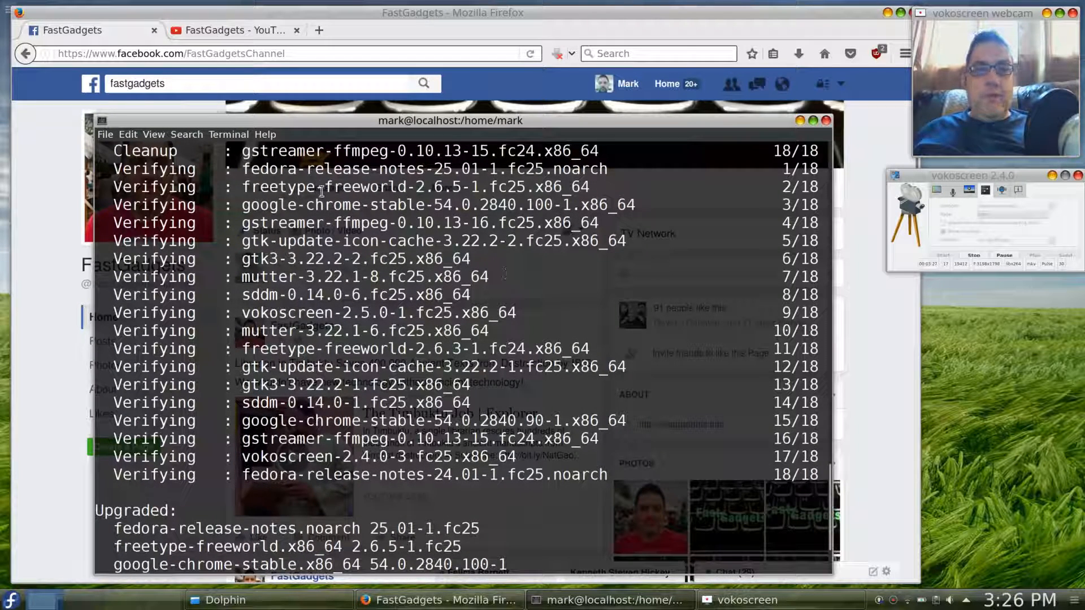
mouse_move(449, 330)
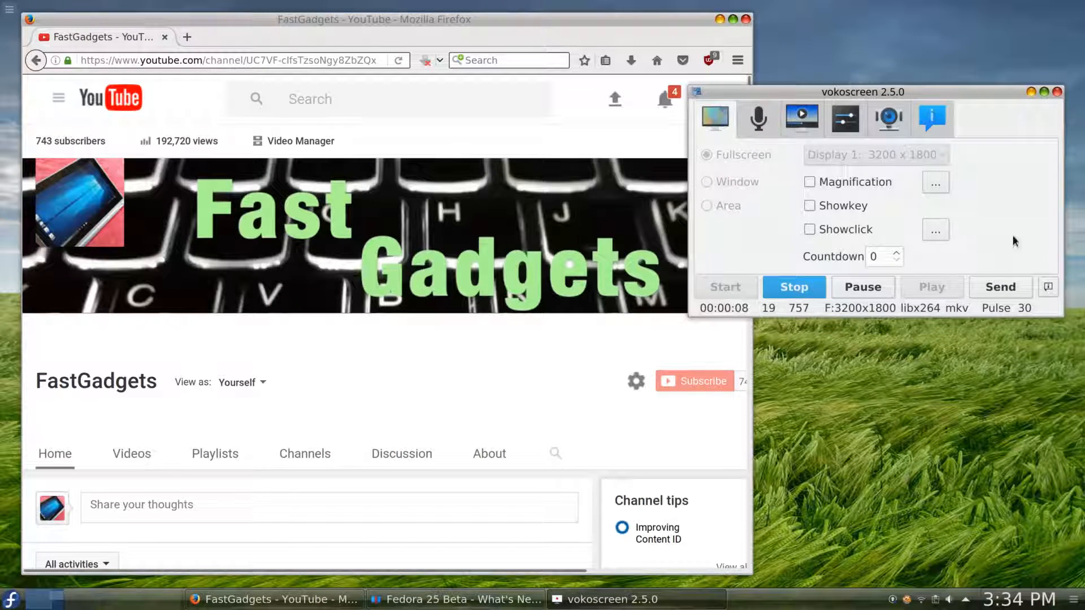
Browse vokoscreen 2.5.0's audio, video codec, and path/player settings pages in turn.
left_click(758, 117)
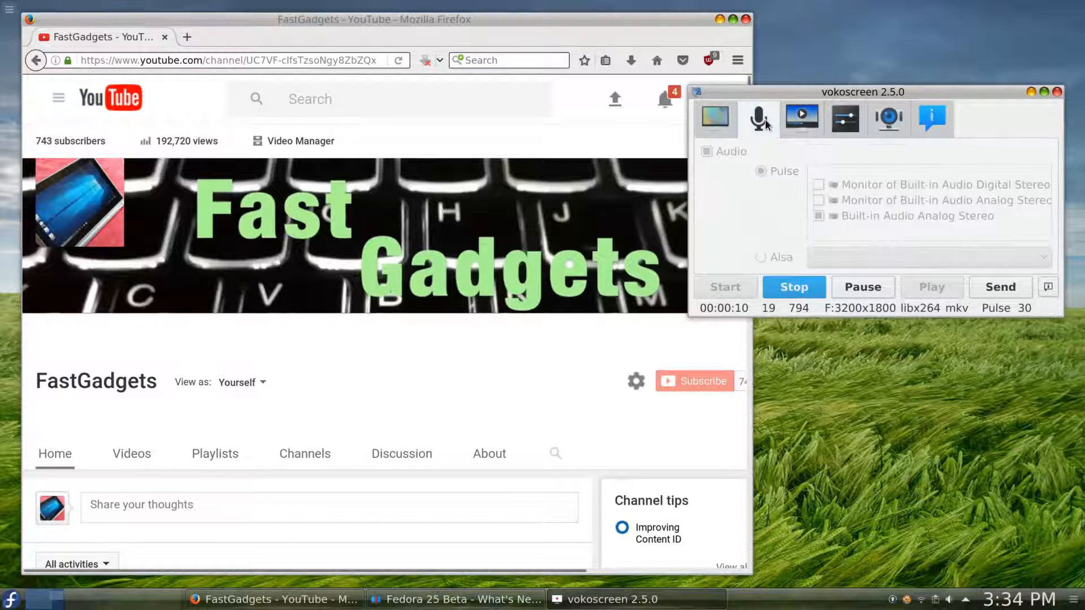
left_click(801, 118)
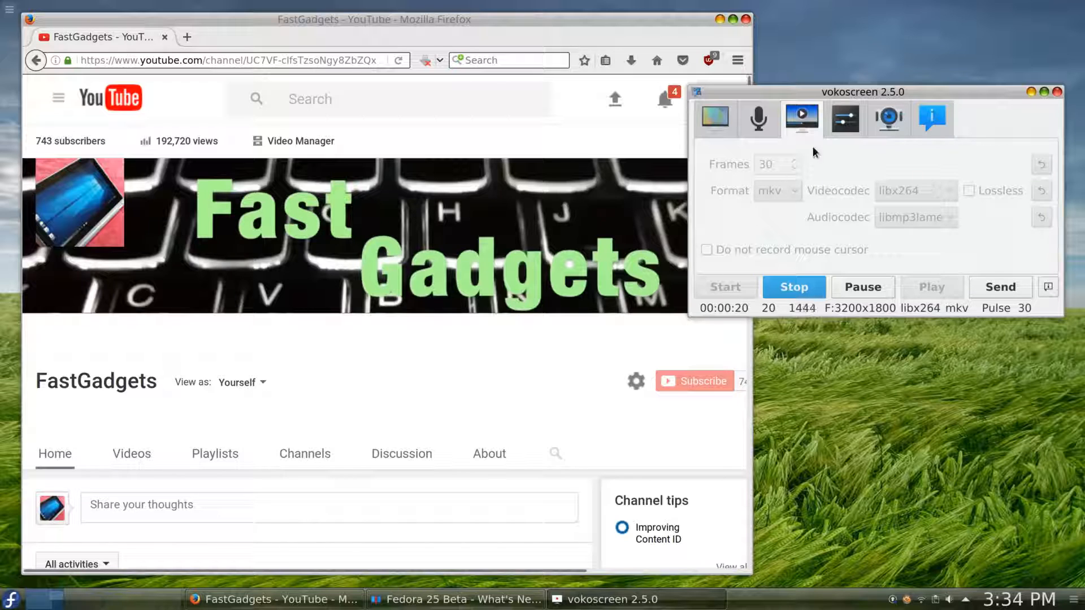
left_click(845, 118)
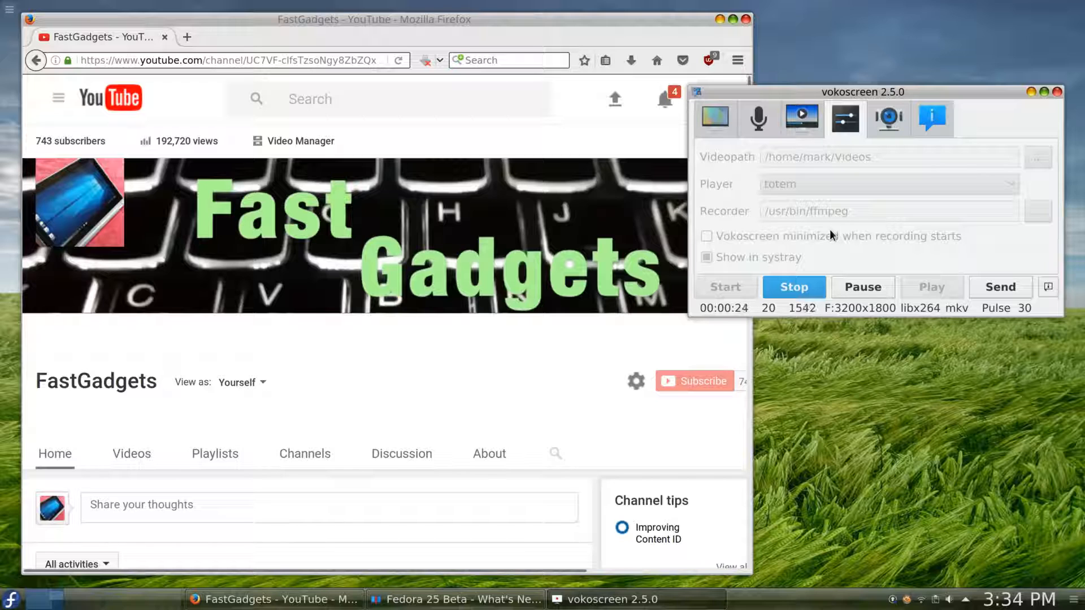
mouse_move(696, 176)
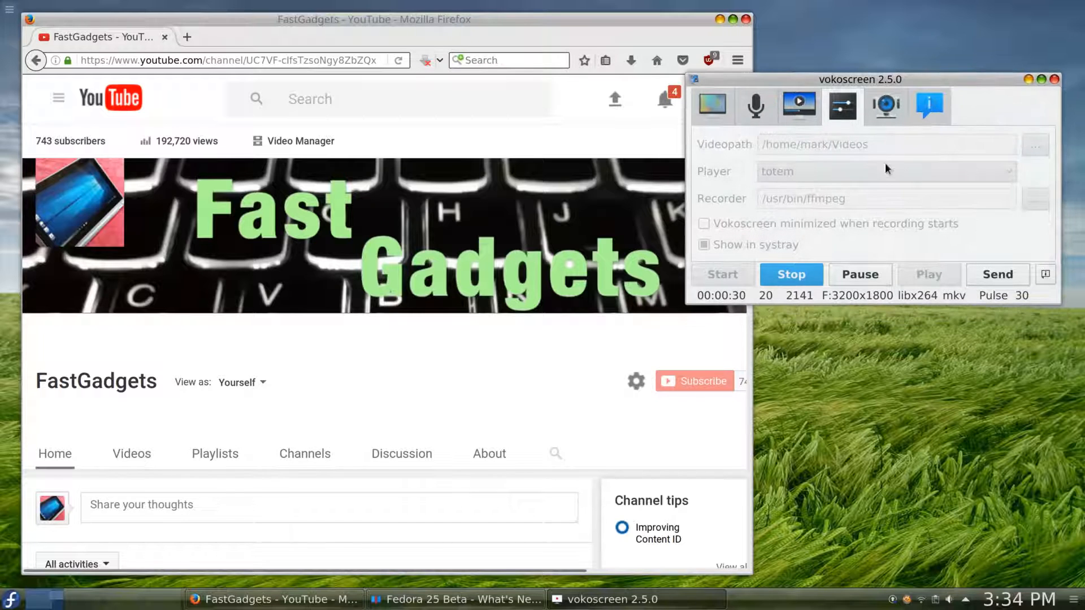
mouse_move(785, 185)
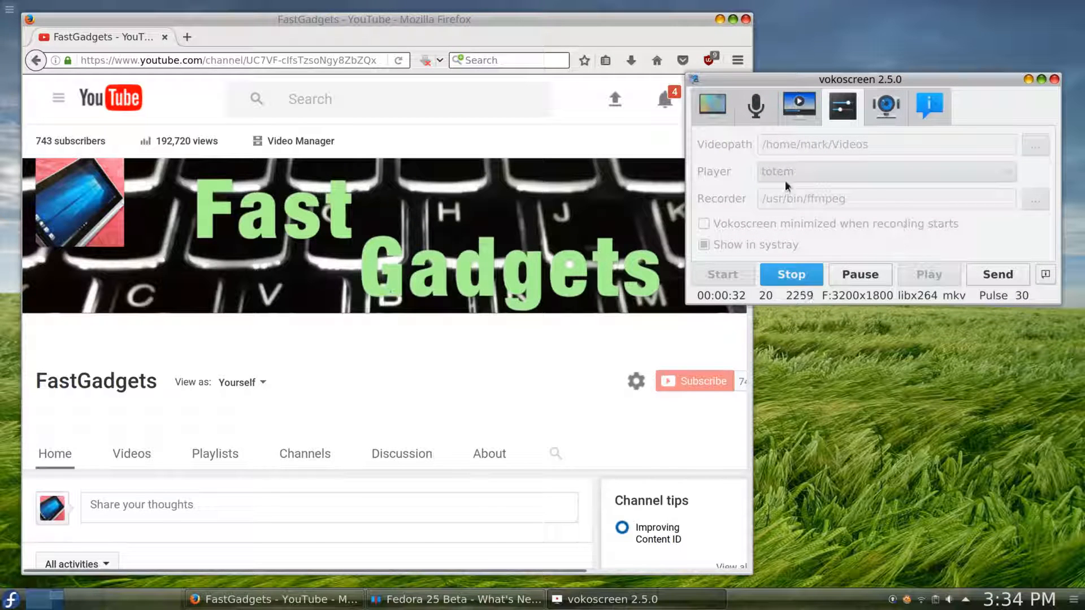
mouse_move(868, 37)
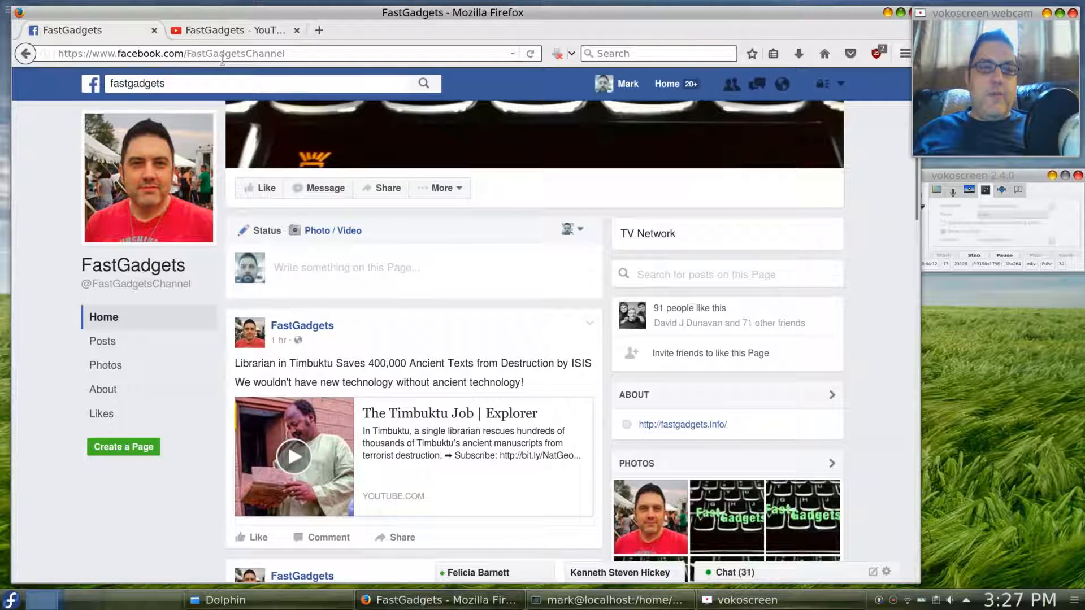
Scroll the FastGadgets Facebook page past the Timbuktu post to the Windows 10 vs MacOS post.
double_click(236, 53)
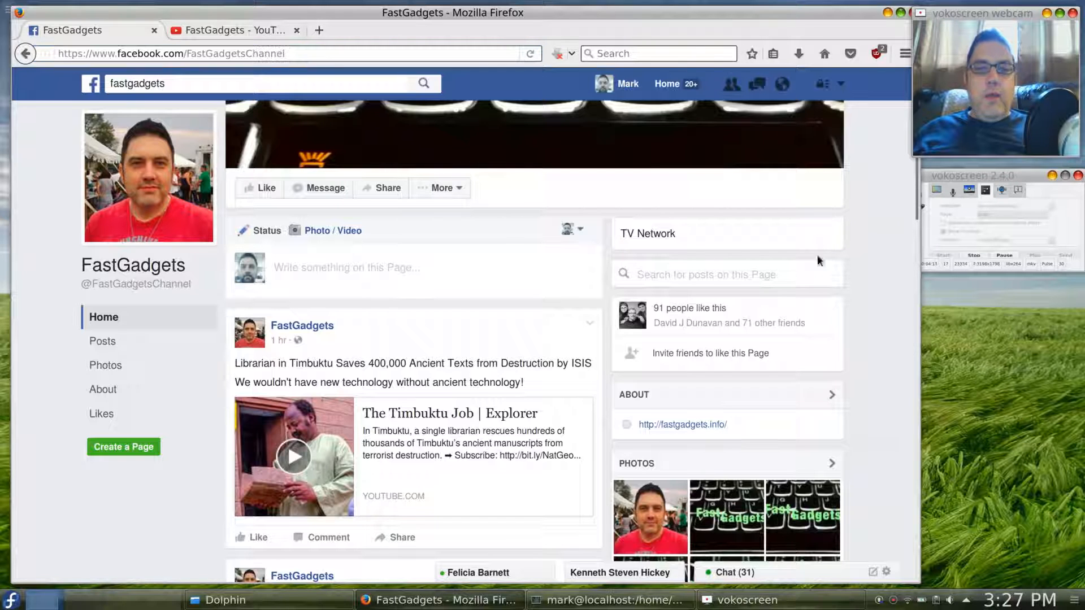
scroll("down", 3)
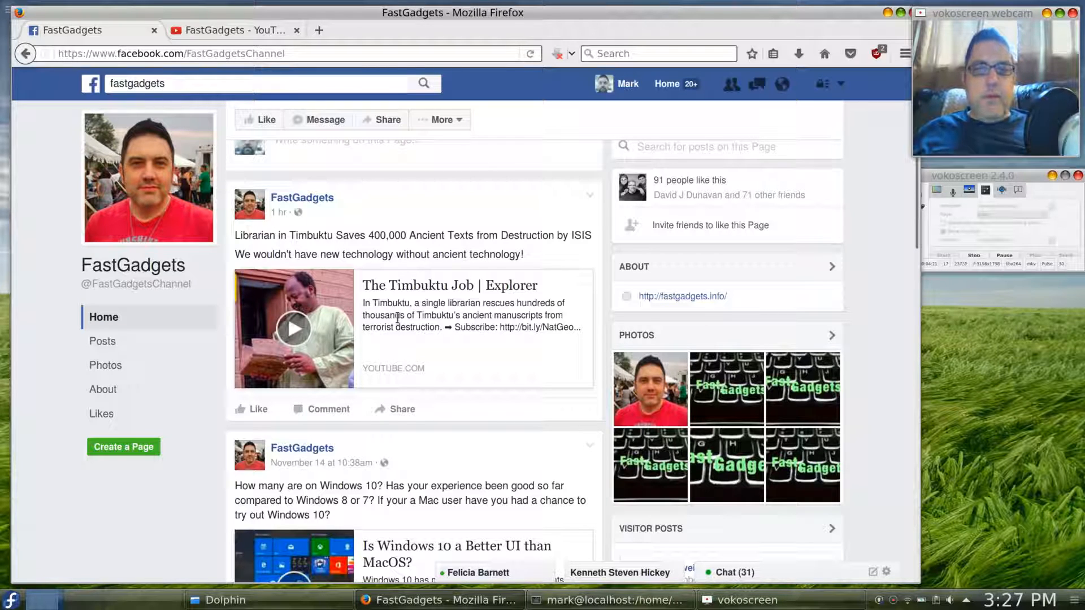
scroll("down", 3)
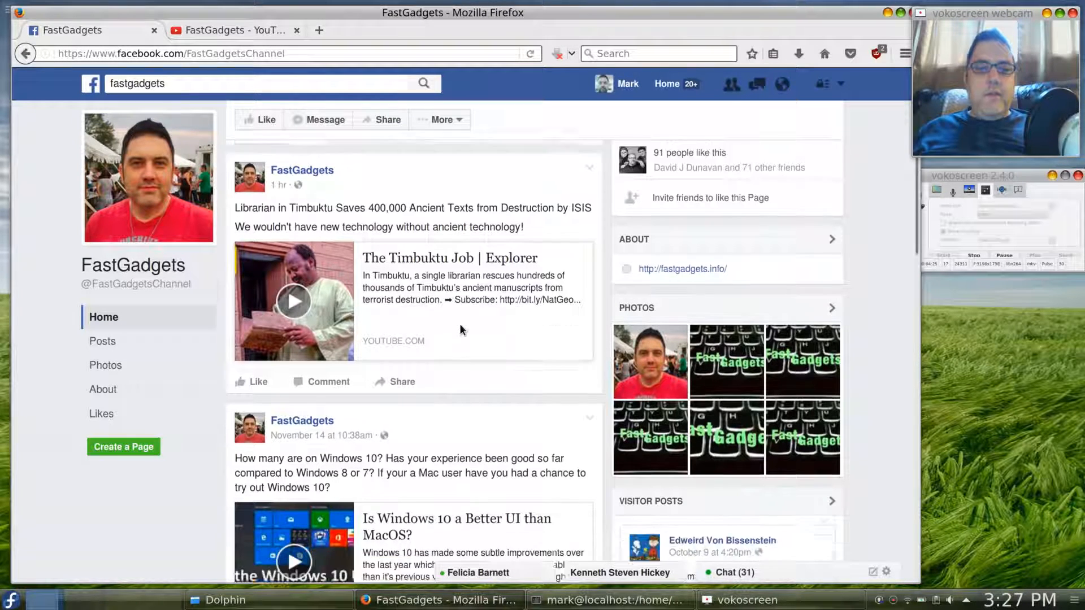
scroll("down", 3)
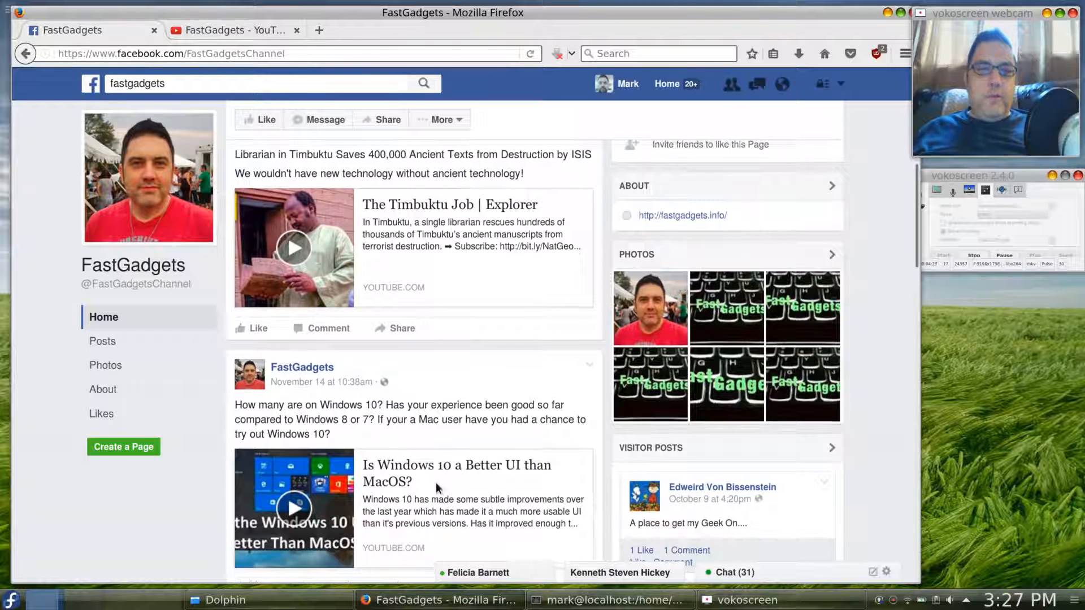